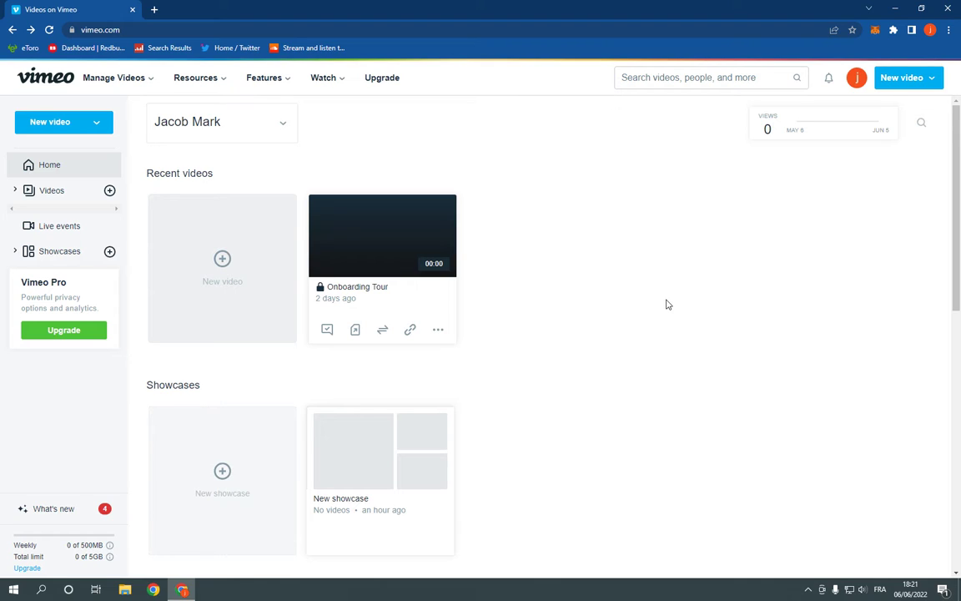
# Step: Show the account dropdown from the top-right profile avatar
pyautogui.click(856, 78)
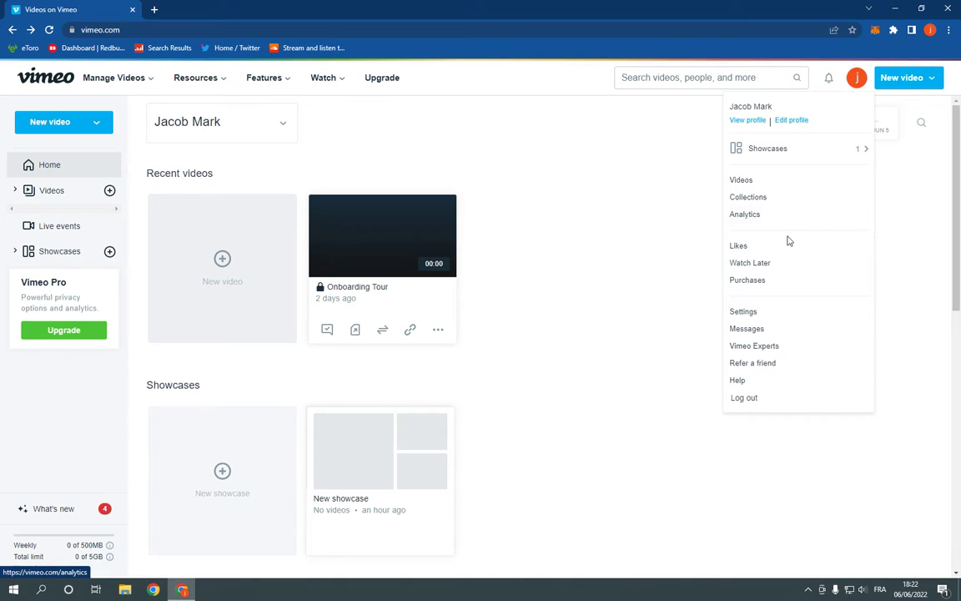
pyautogui.moveTo(737, 381)
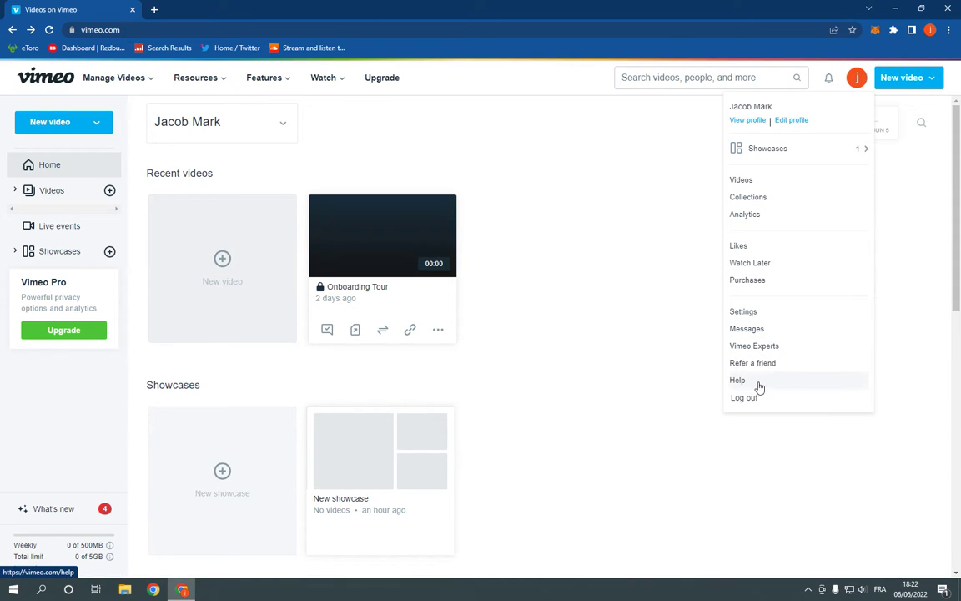
# Step: Go to Help from the account menu and browse the Help Center's articles and categories
pyautogui.click(737, 381)
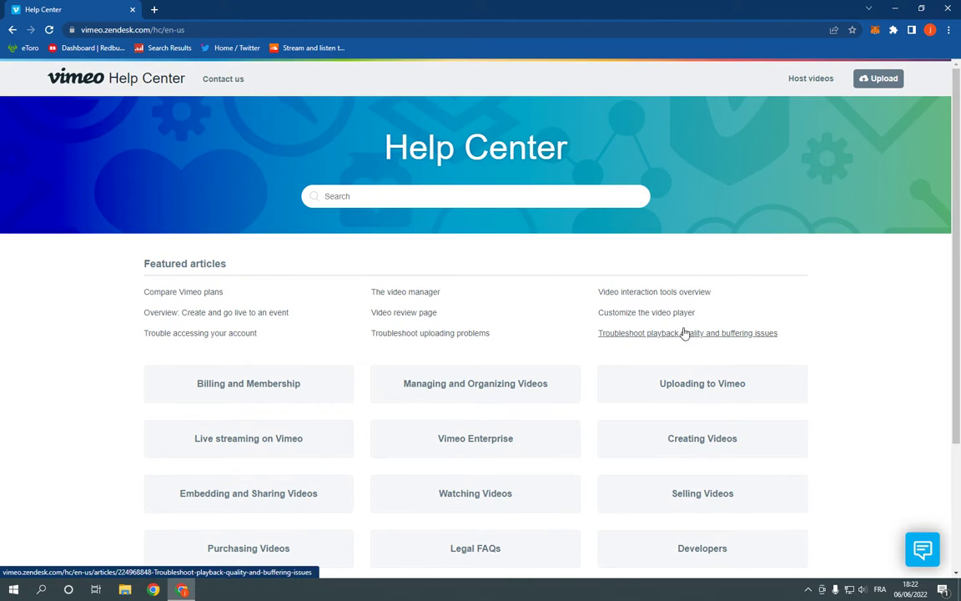
pyautogui.scroll(-3)
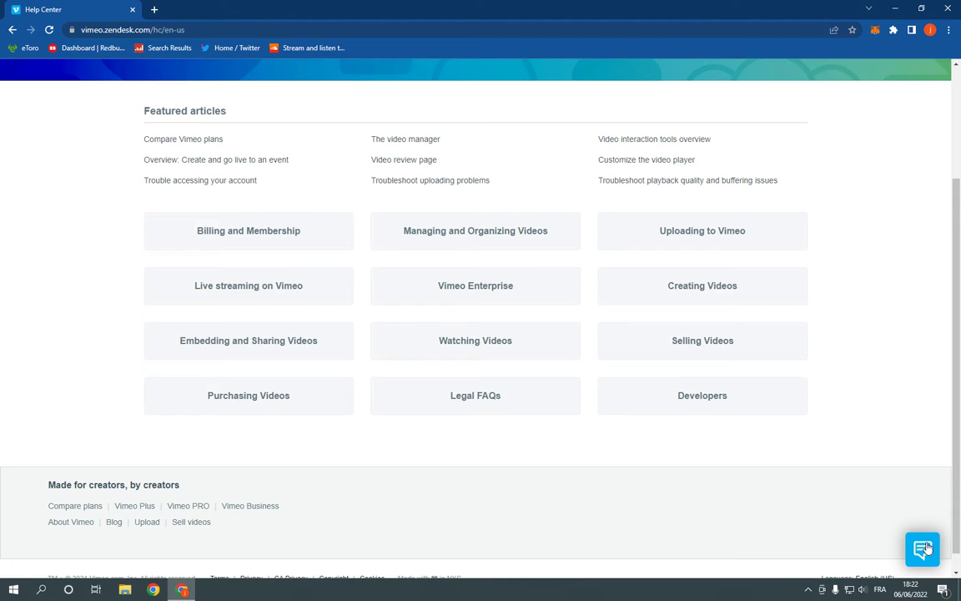
# Step: Start the chat assistant and send it 'I need help with videos'
pyautogui.click(921, 549)
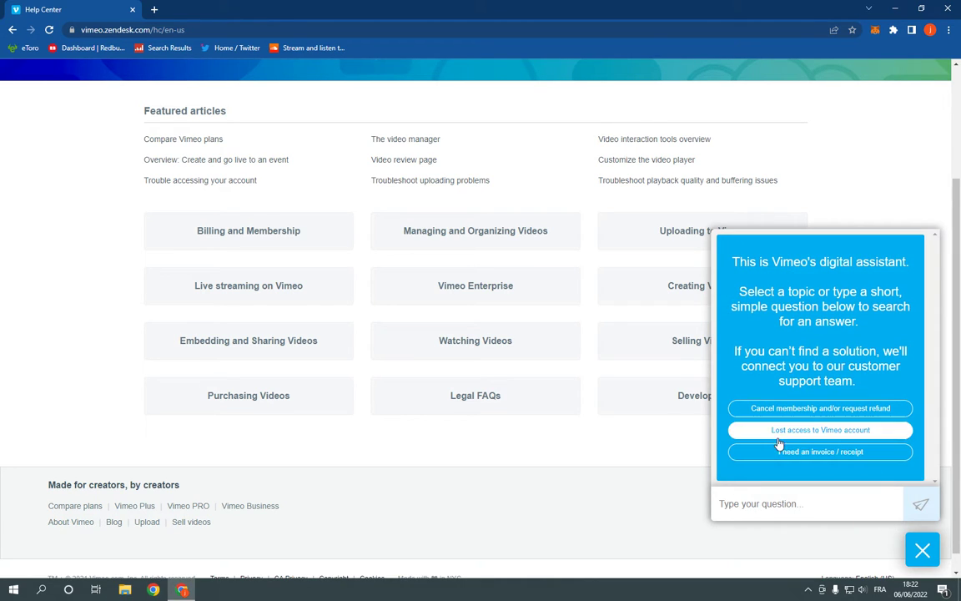
pyautogui.scroll(-3)
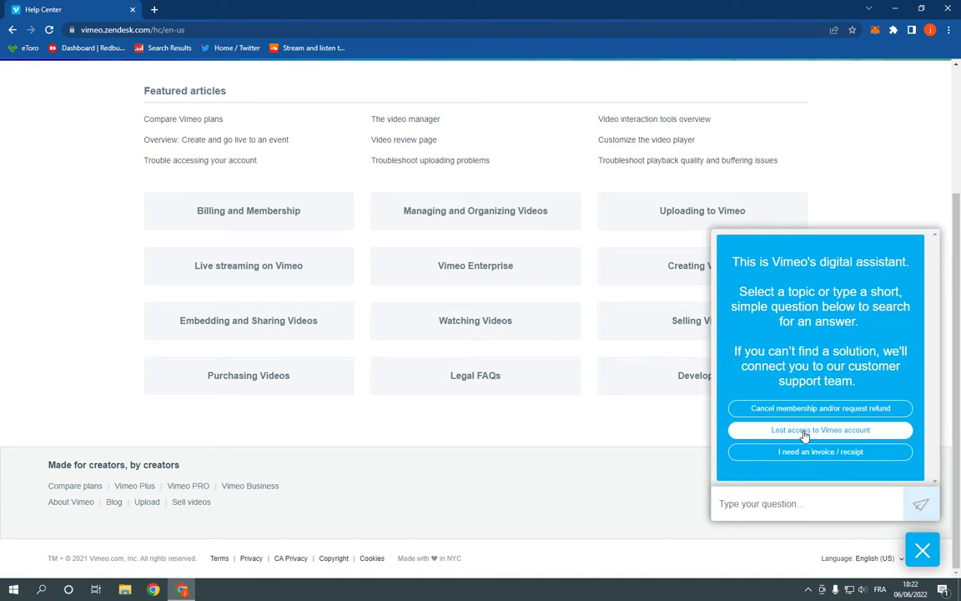
pyautogui.click(807, 504)
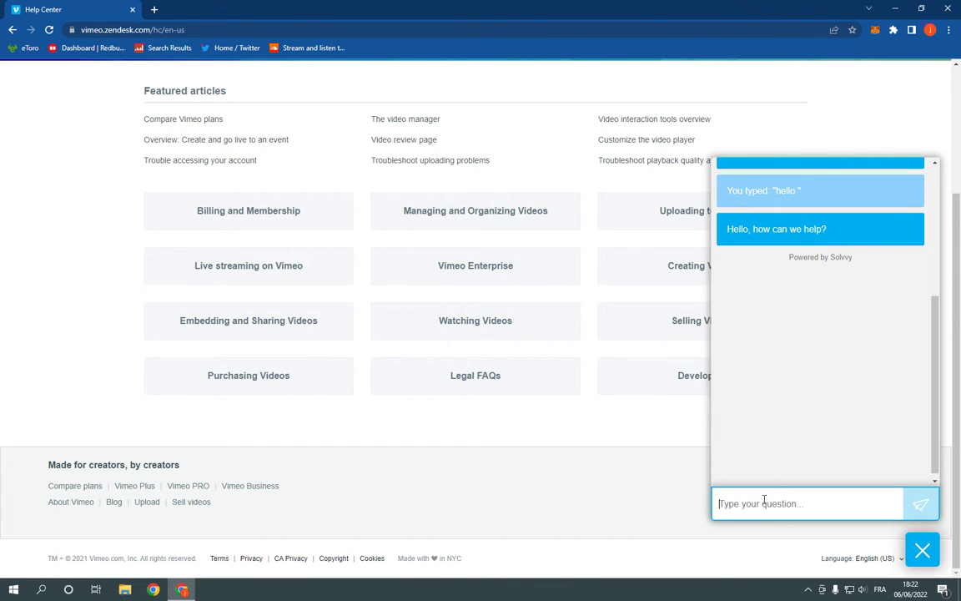
pyautogui.write('i need')
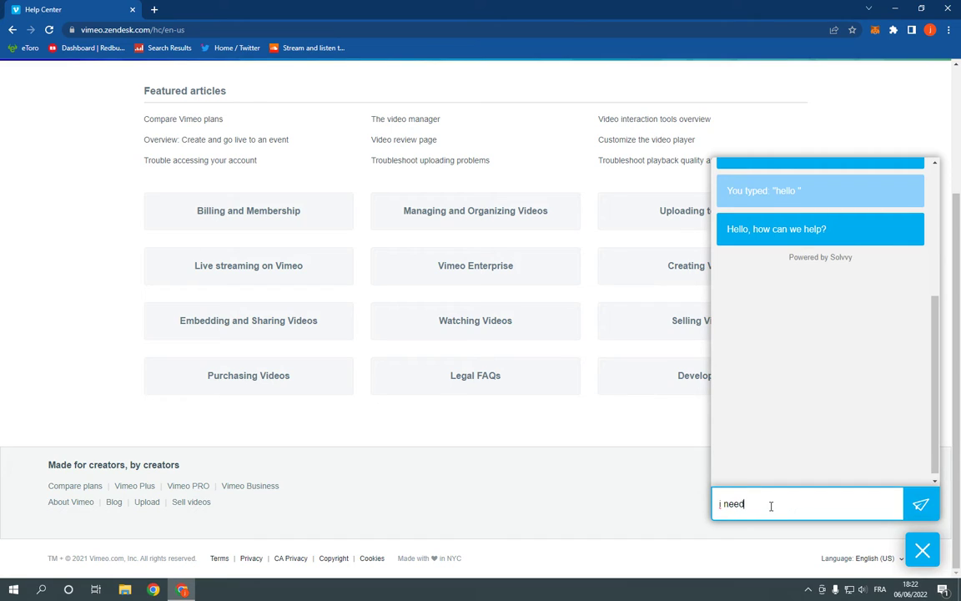
pyautogui.write('help with v')
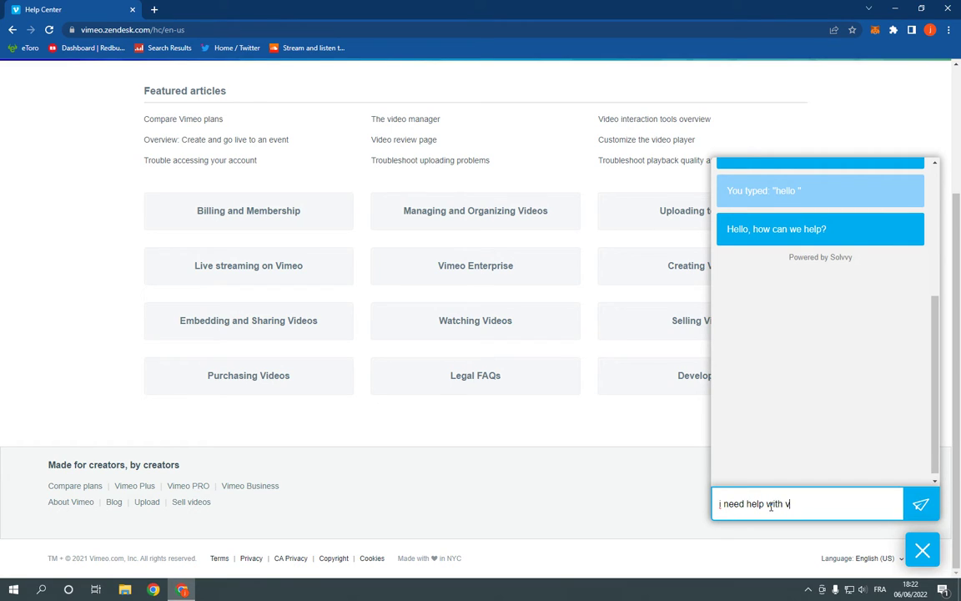
pyautogui.click(921, 504)
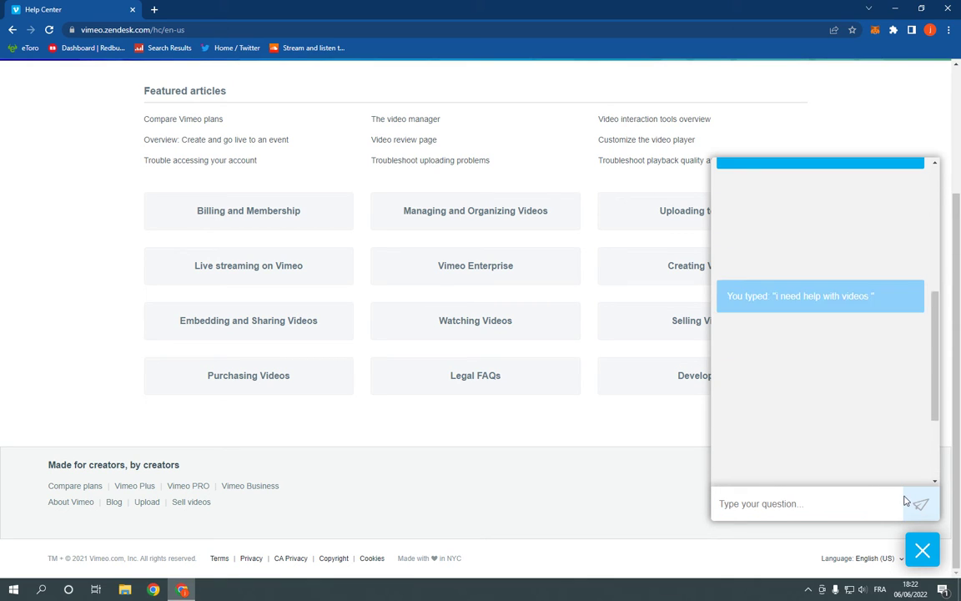
# Step: Answer 'No, show me more' to the suggestions, then choose Contact Support
pyautogui.click(919, 504)
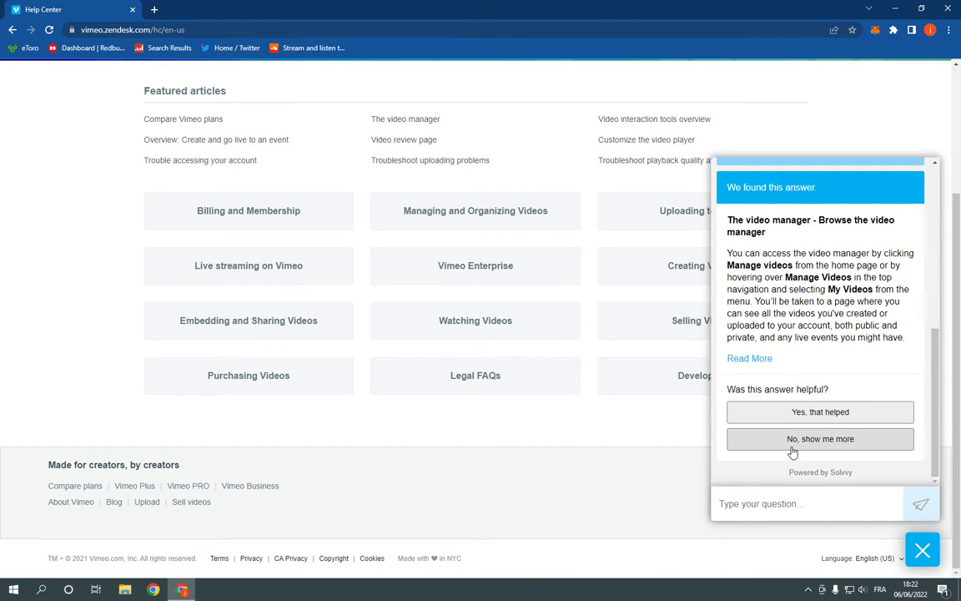
pyautogui.click(821, 438)
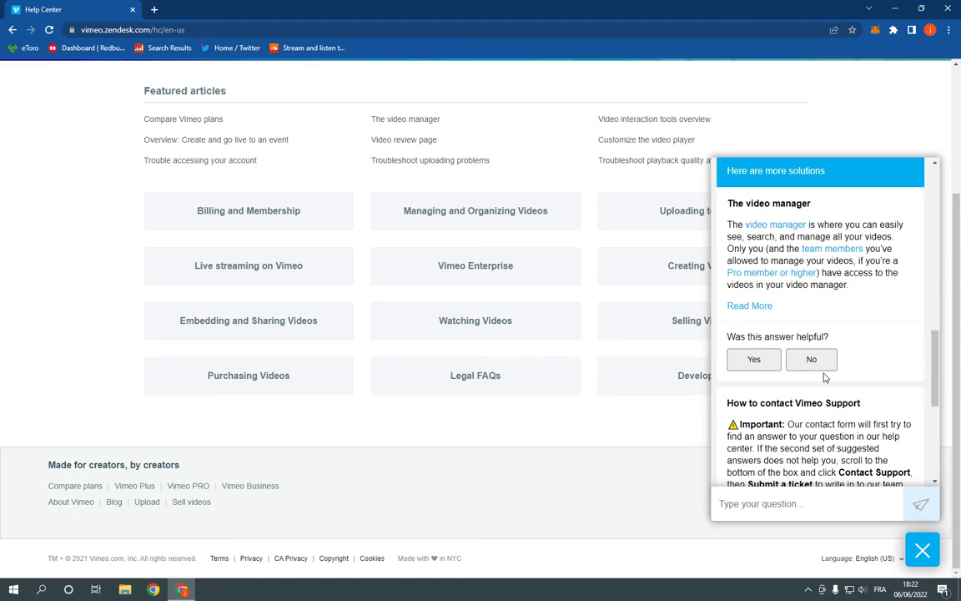
pyautogui.scroll(-3)
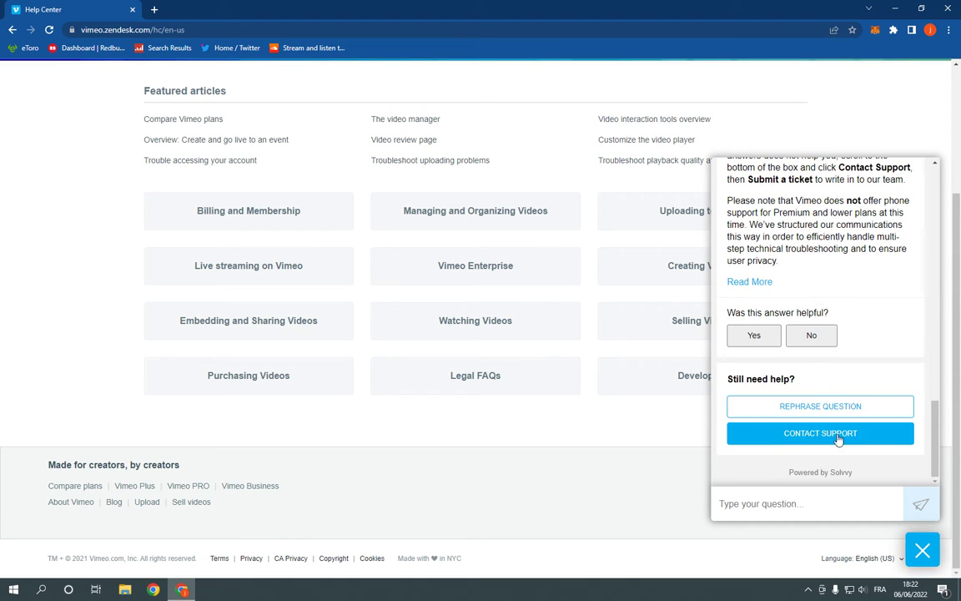
pyautogui.click(821, 434)
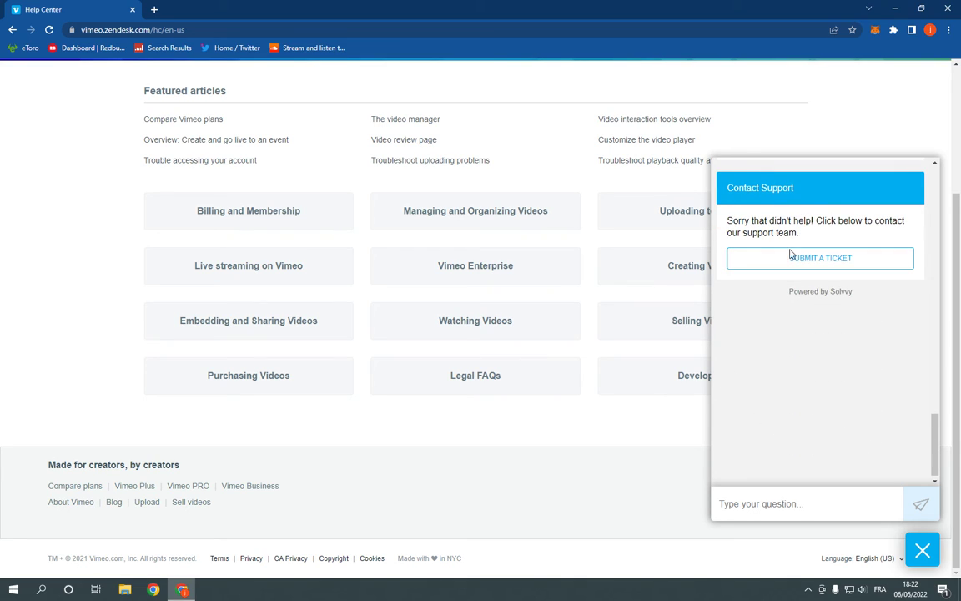
# Step: Submit a ticket to reach the Contact Support form, then return to the Vimeo home page
pyautogui.click(821, 257)
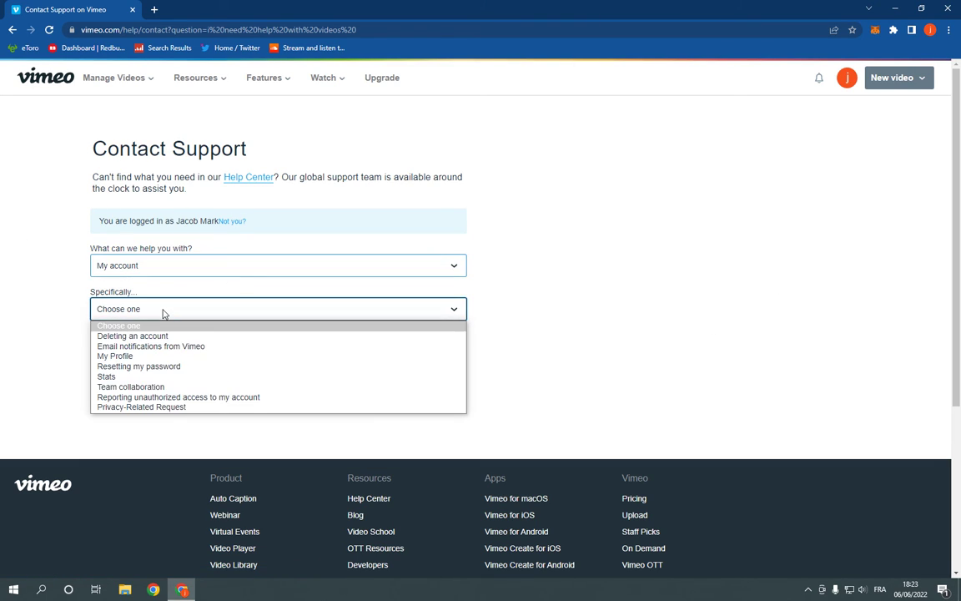
pyautogui.click(277, 308)
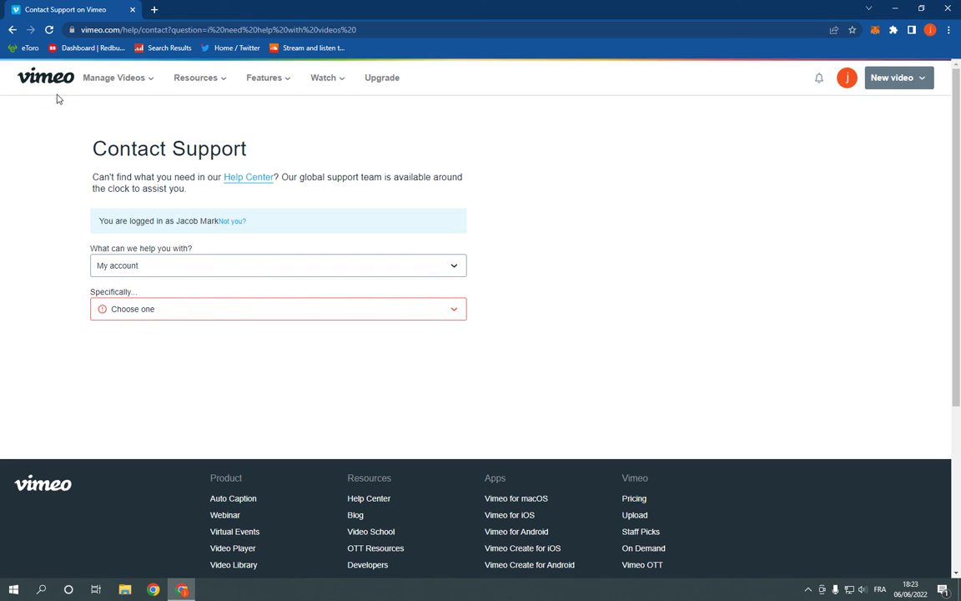
pyautogui.click(47, 77)
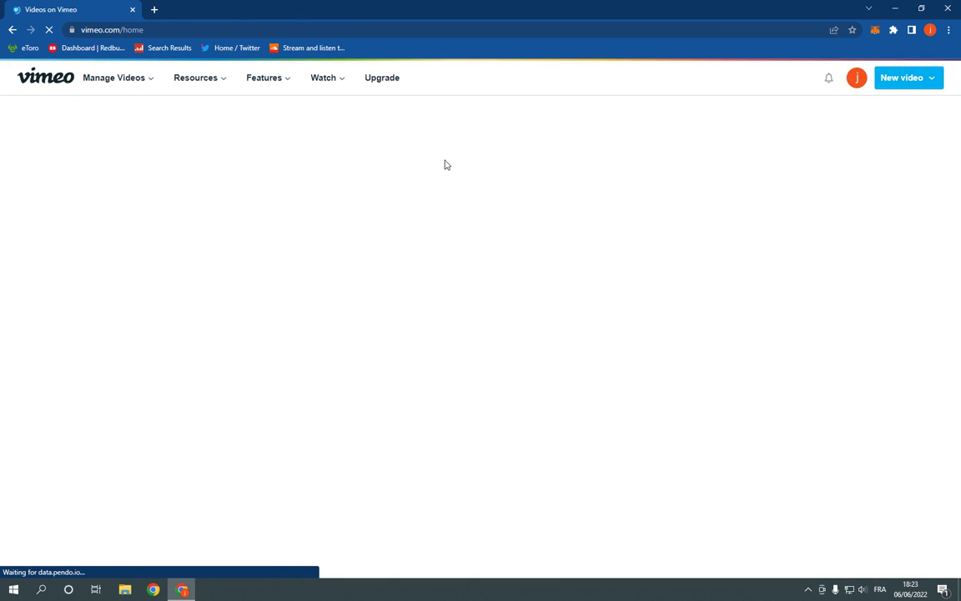